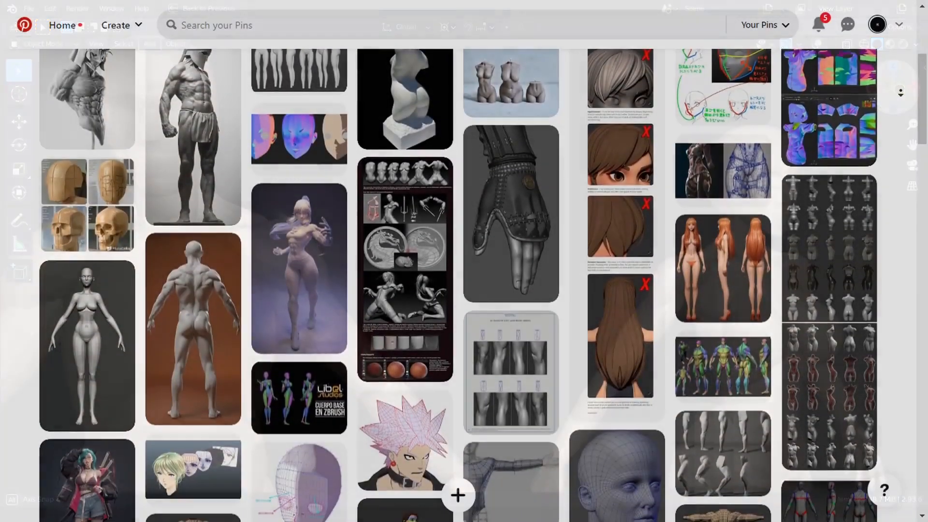
- Reshape the forearm cube's vertices so both figures' forearms match the reference proportions
scroll(down, 3)
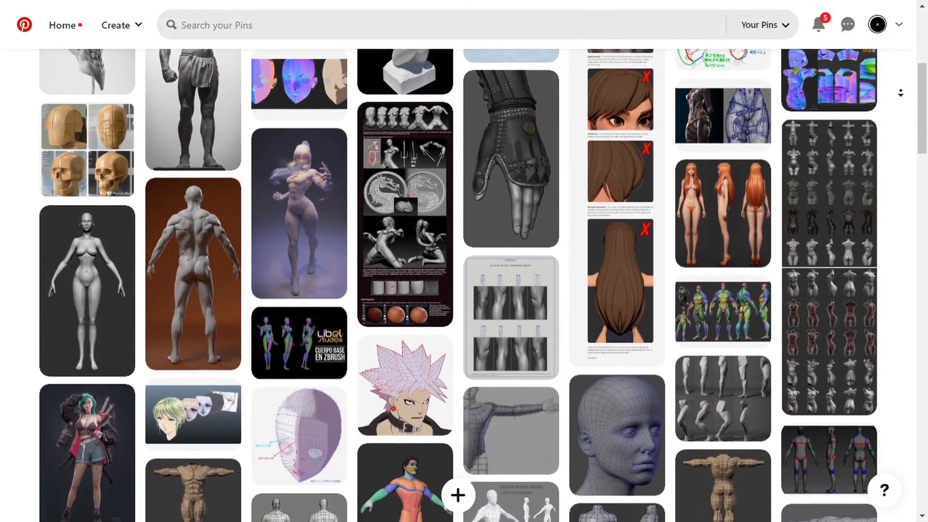
scroll(down, 3)
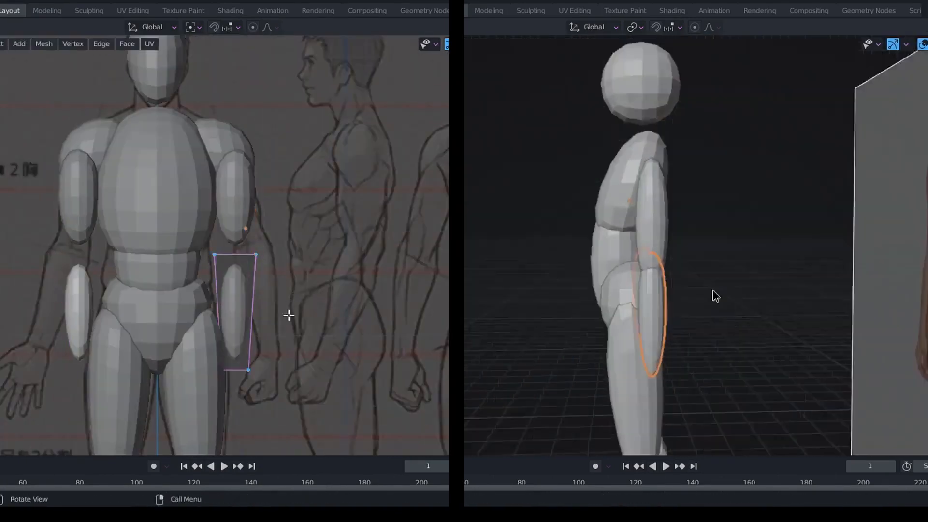
click(191, 27)
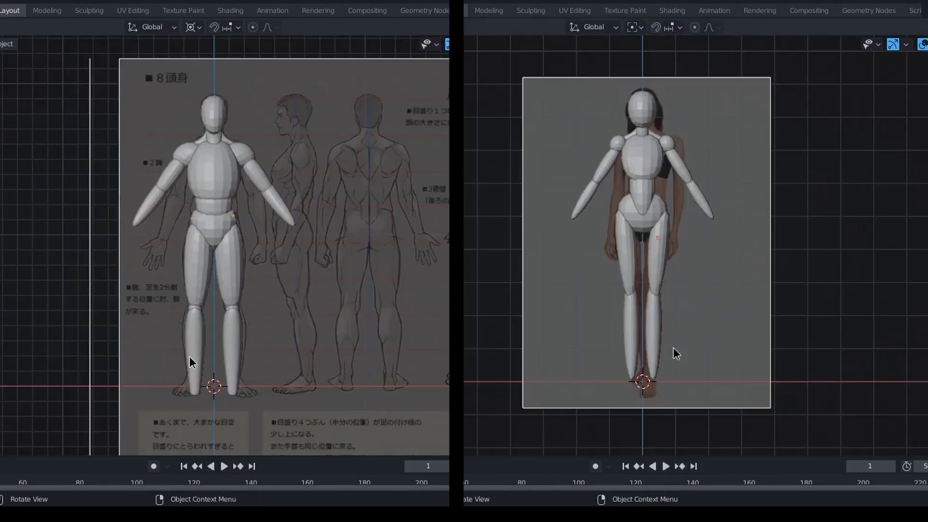
mouse_move(793, 294)
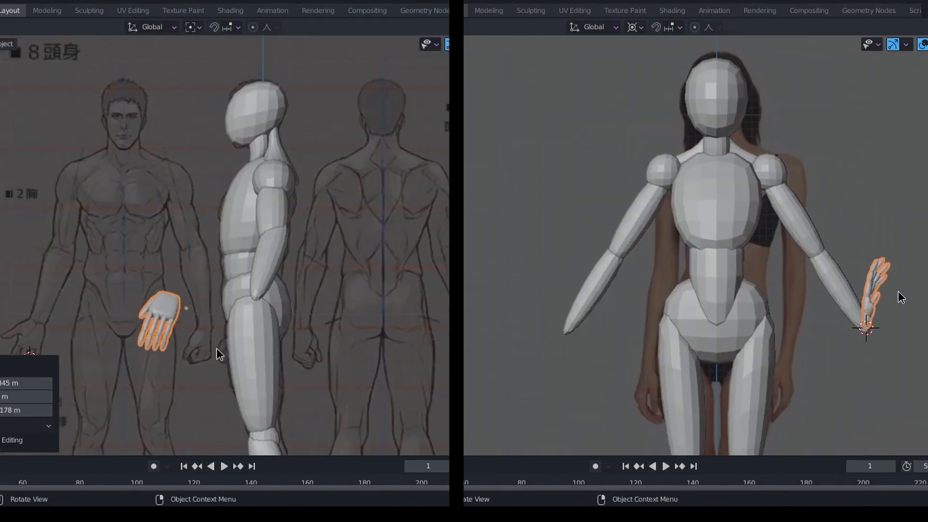
- Move the blocky hand into place at the end of the arm
drag(159, 320, 231, 332)
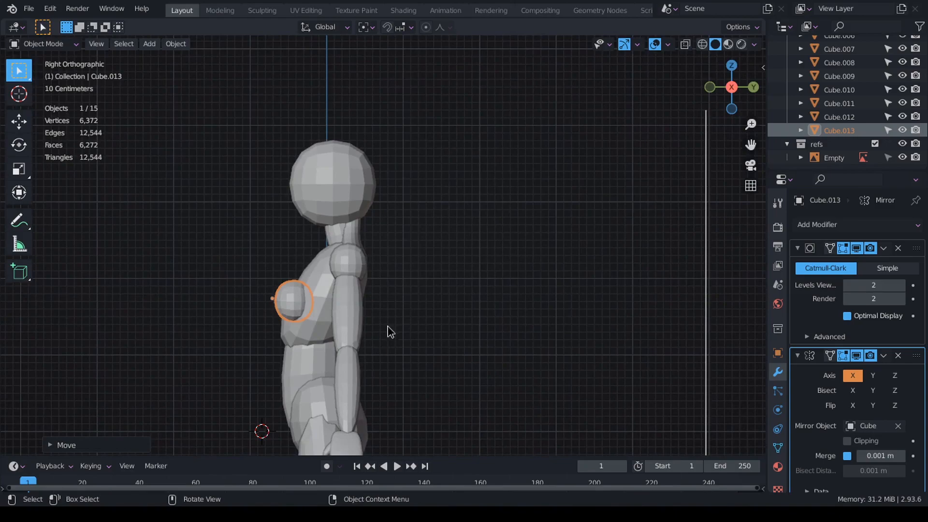
- Enter Edit Mode on the mirrored breast cube to shape it onto the chest
key(Tab)
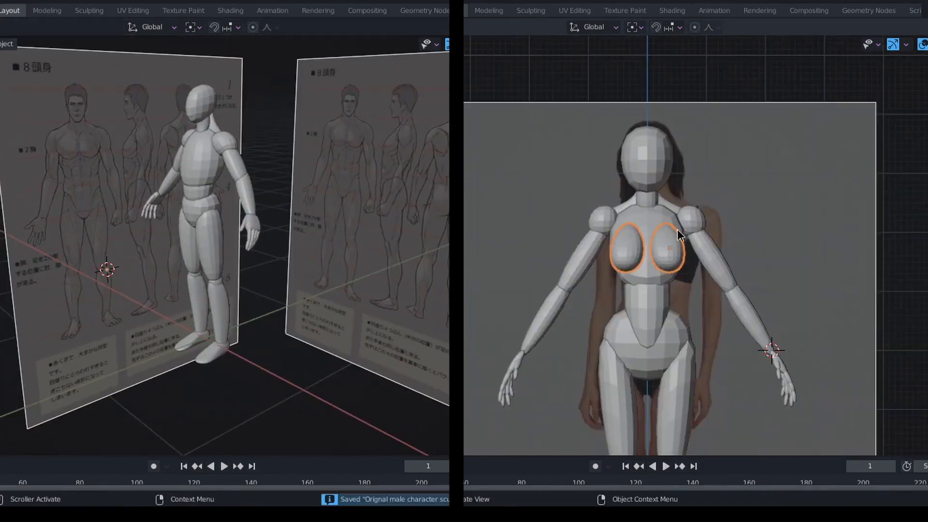
- Adjust the chest, arm and pelvis pieces against the reference images
click(89, 10)
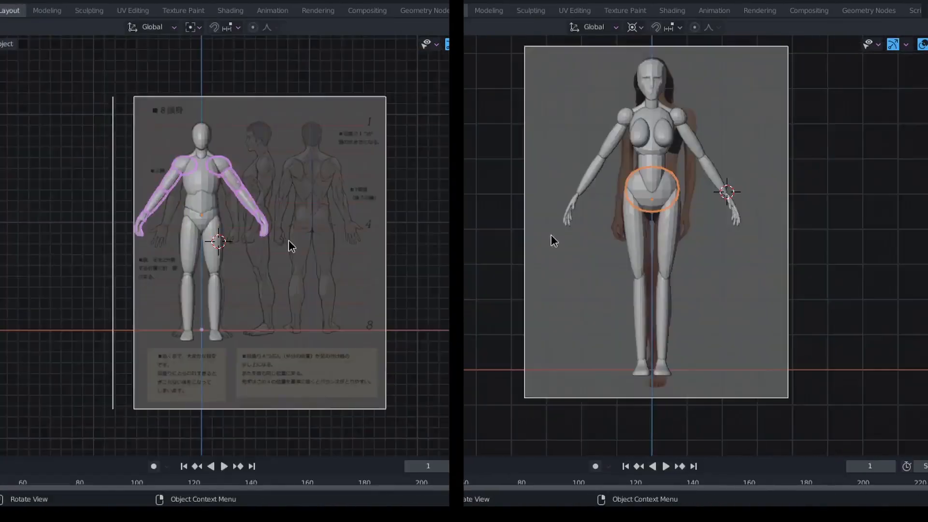
click(89, 10)
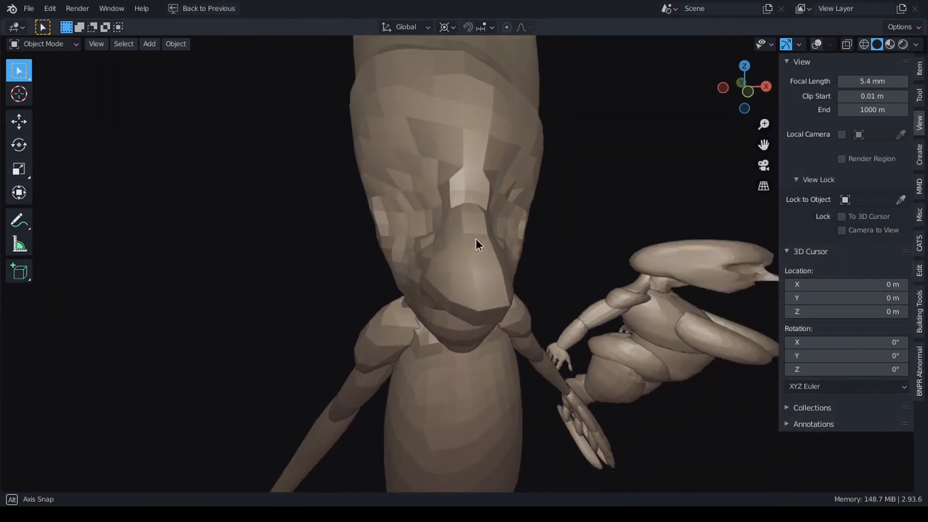
drag(479, 244, 503, 236)
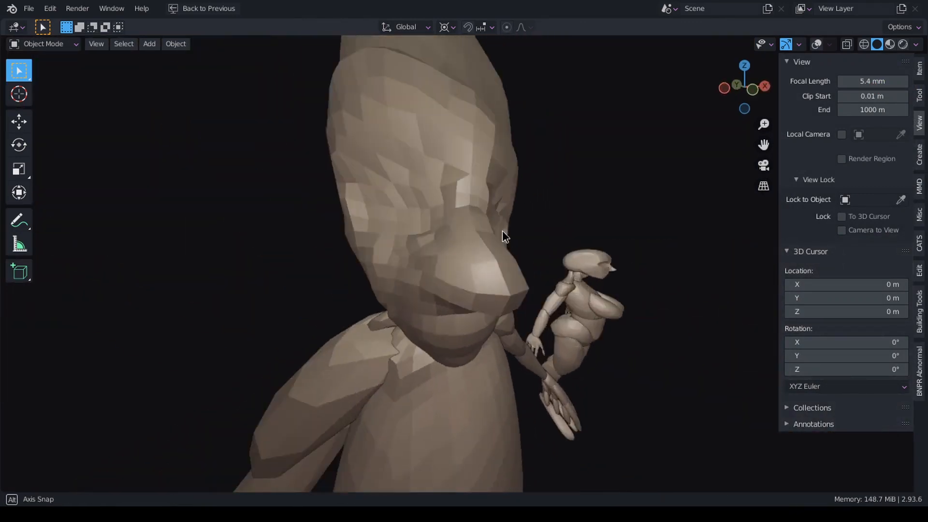
drag(503, 236, 432, 245)
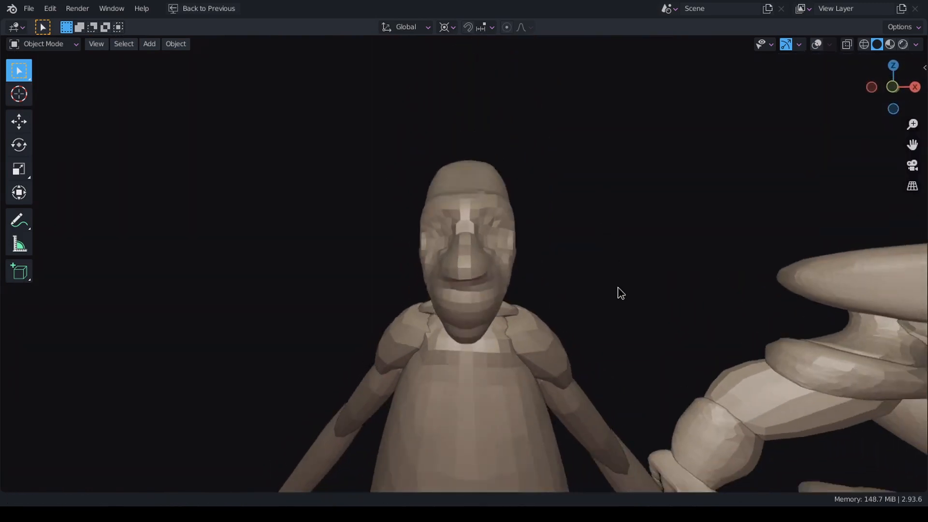
drag(622, 292, 130, 320)
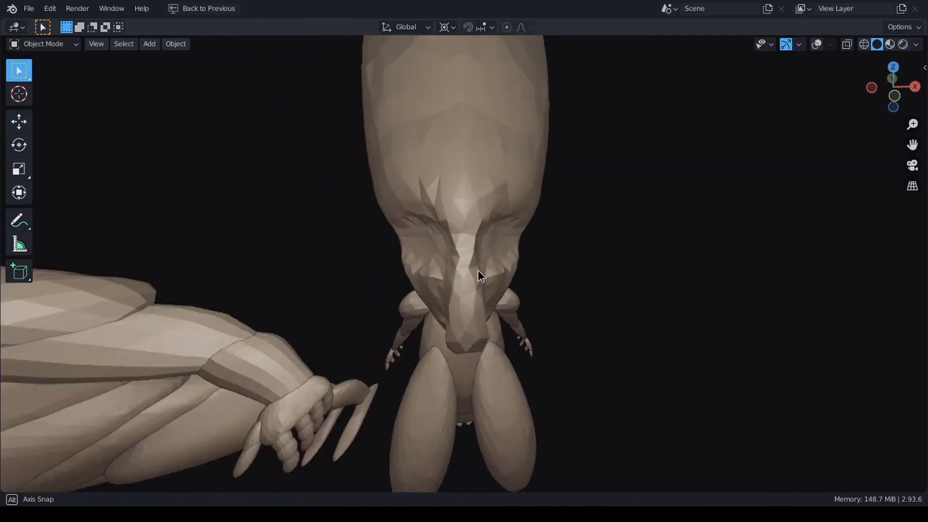
drag(479, 275, 365, 276)
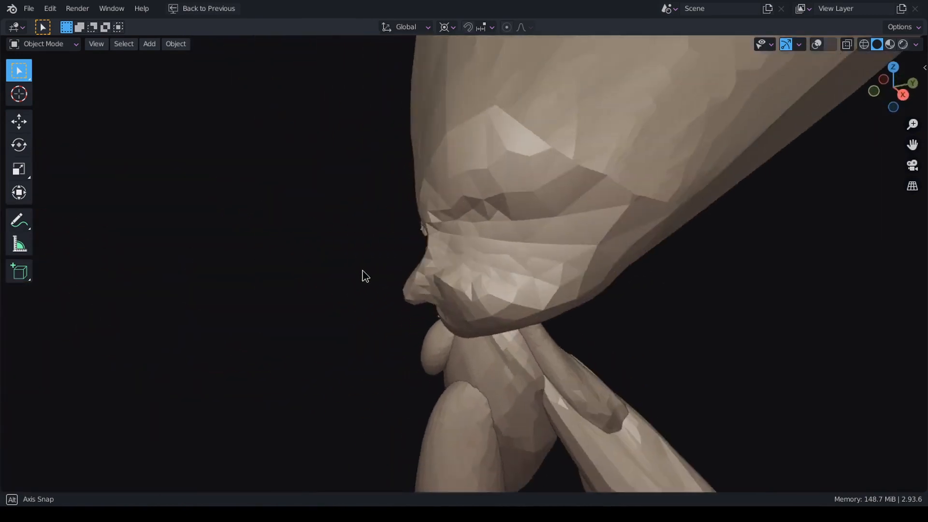